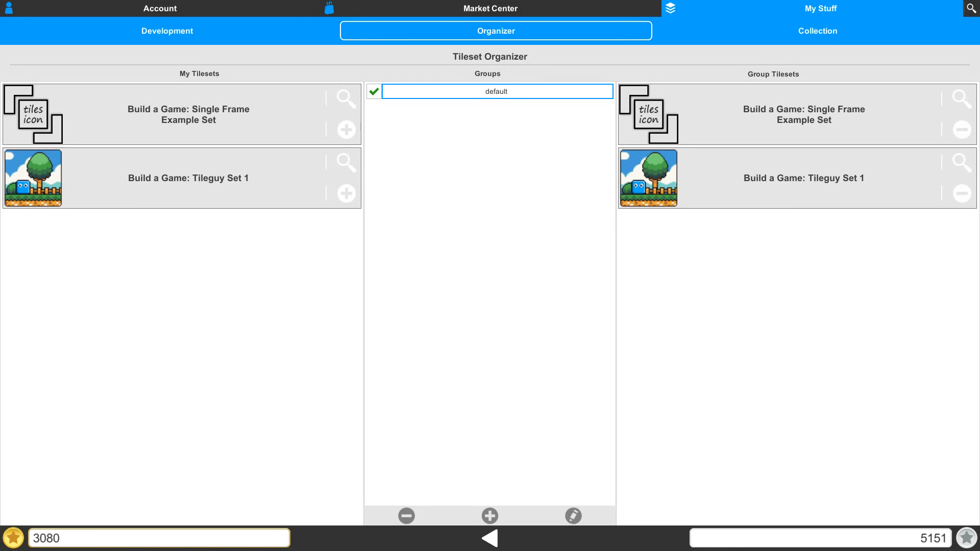
mouse_move(529, 226)
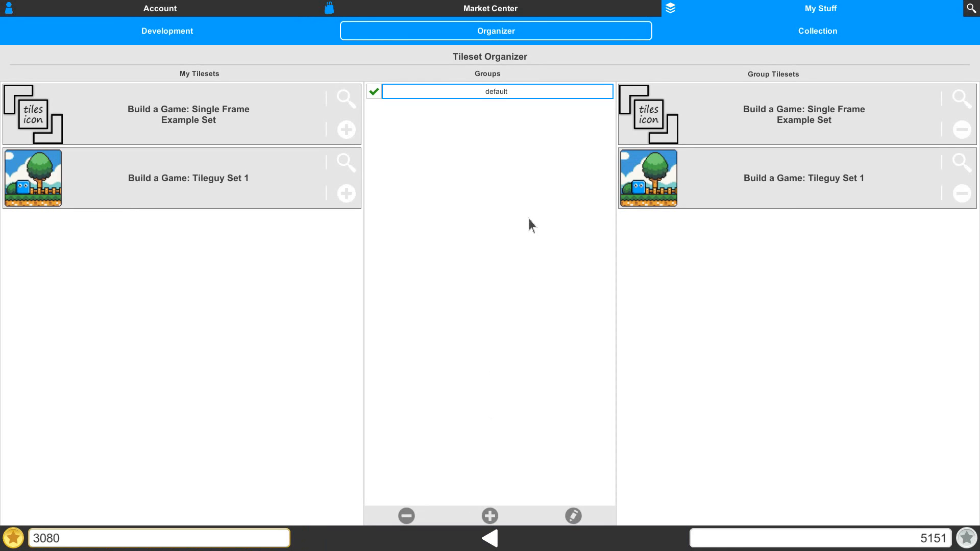
mouse_move(521, 105)
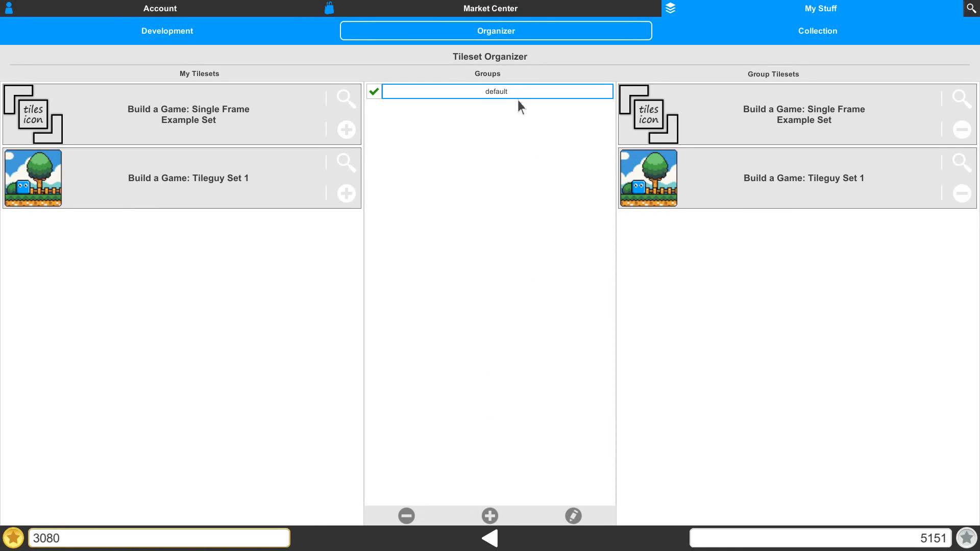
mouse_move(512, 105)
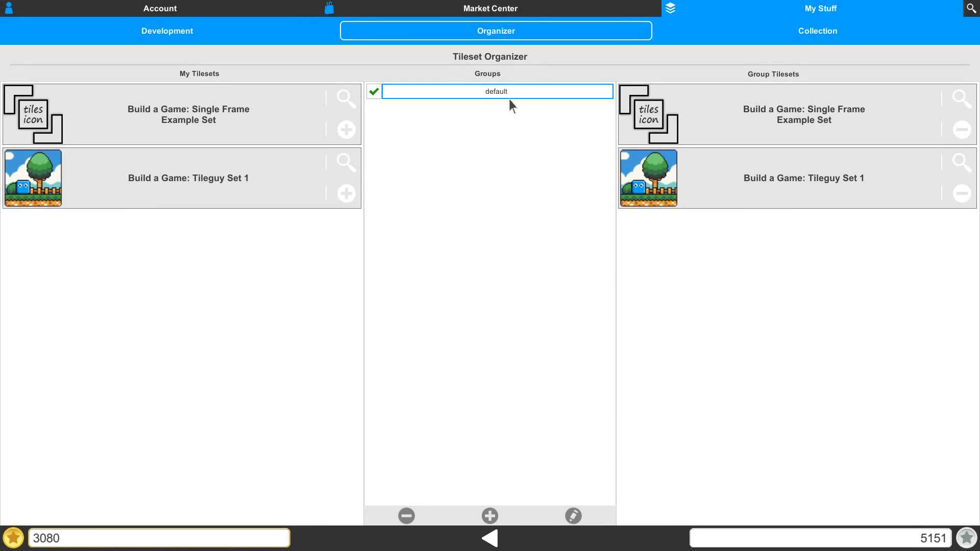
mouse_move(515, 98)
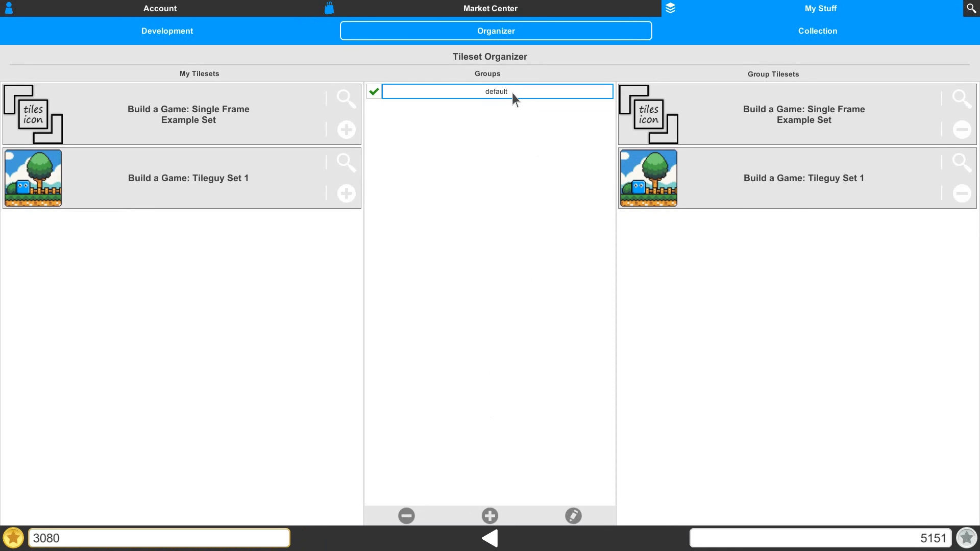
mouse_move(510, 133)
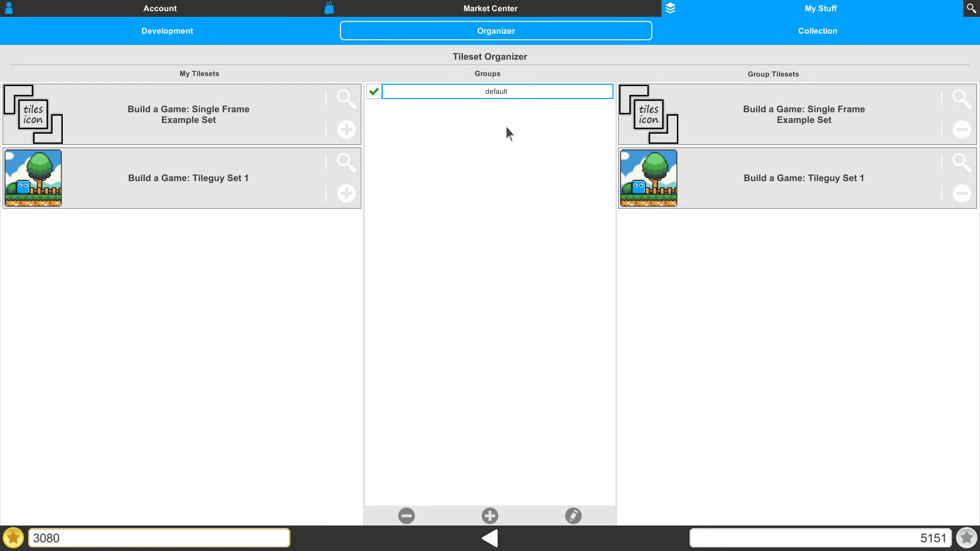
mouse_move(719, 200)
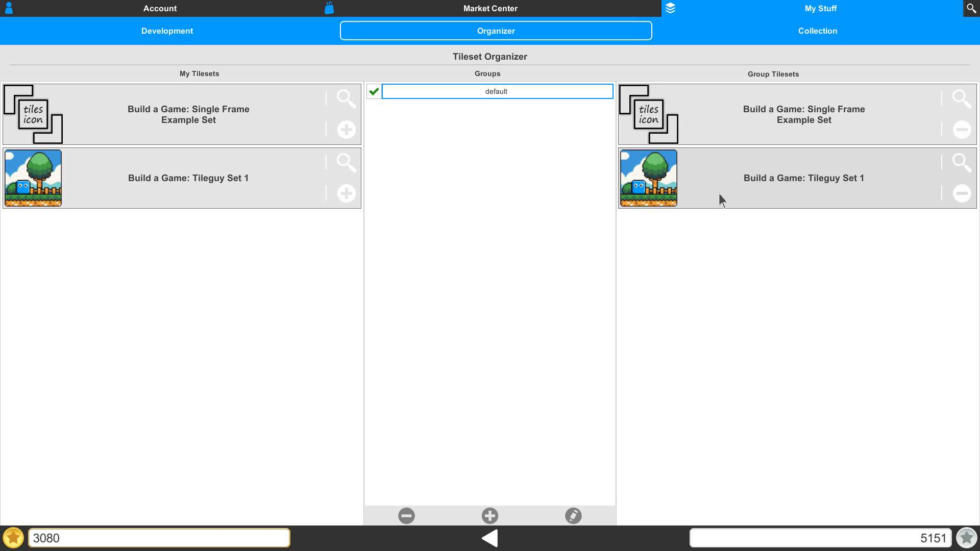
mouse_move(448, 254)
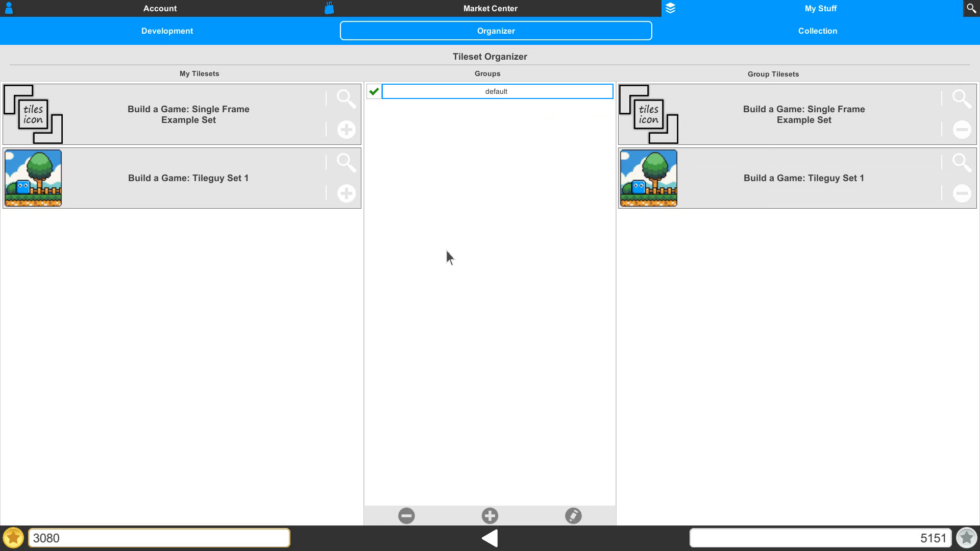
mouse_move(501, 431)
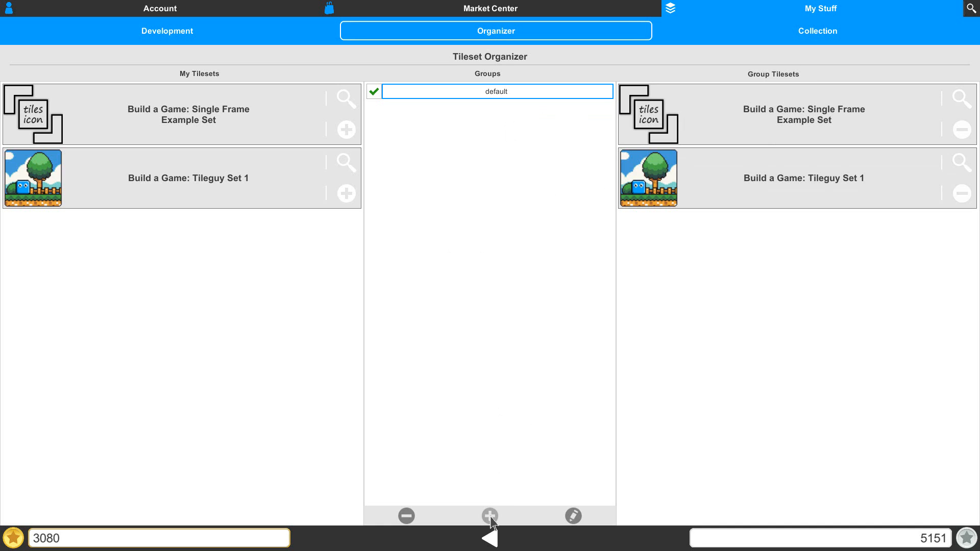
Add a new group and name it 'Test Group'
left_click(489, 516)
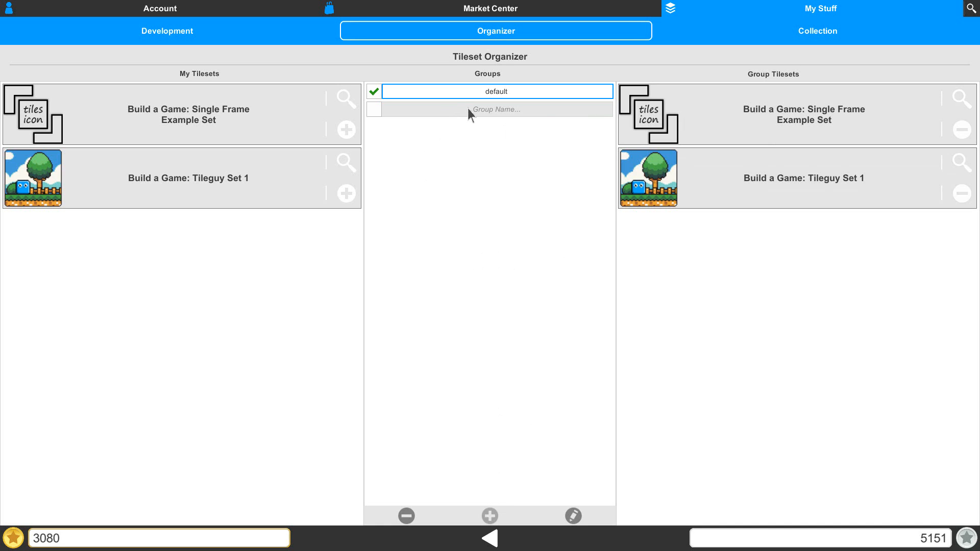
left_click(496, 110)
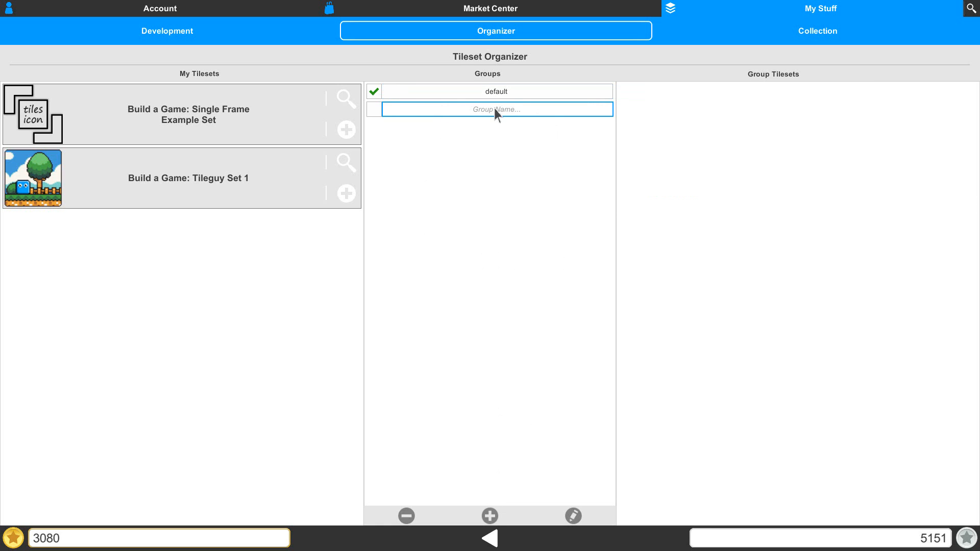
mouse_move(539, 418)
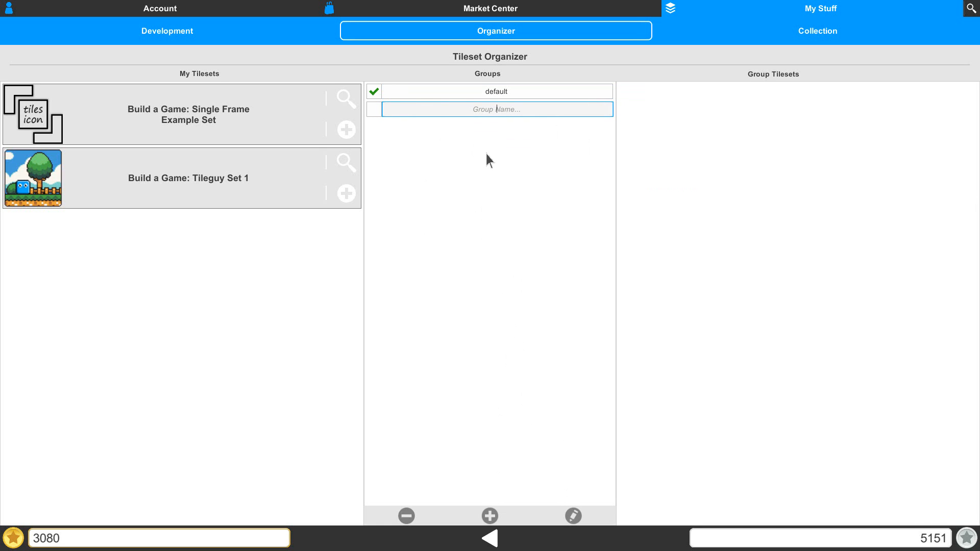
type("Test Group")
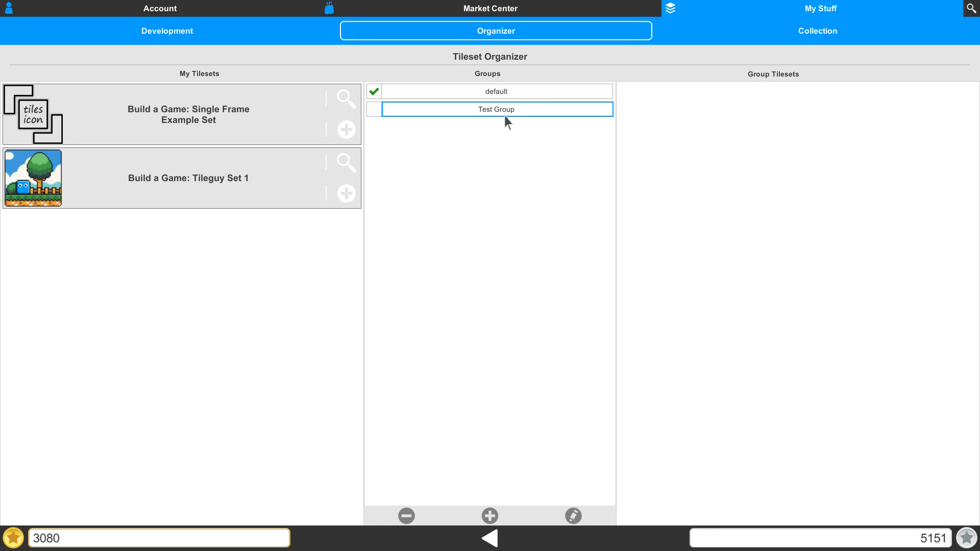
mouse_move(480, 110)
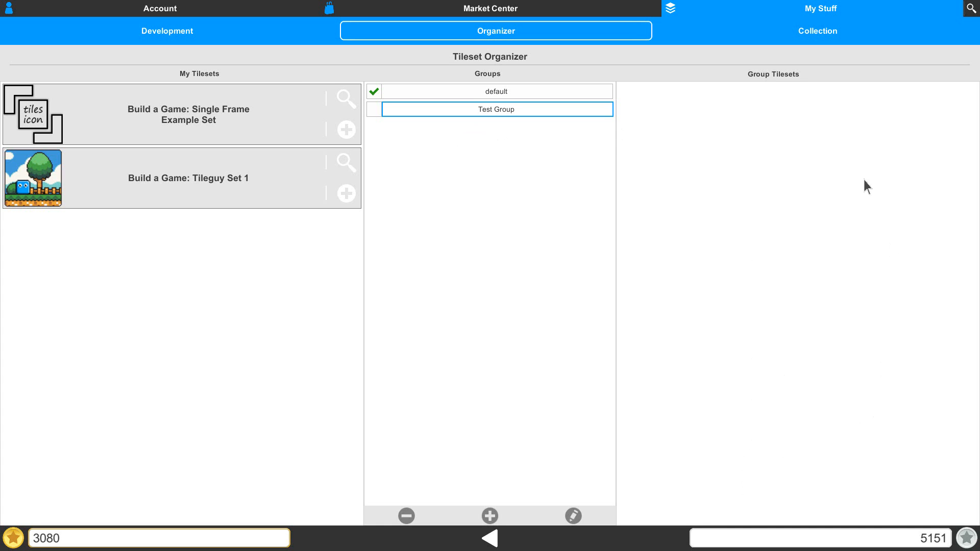
mouse_move(764, 348)
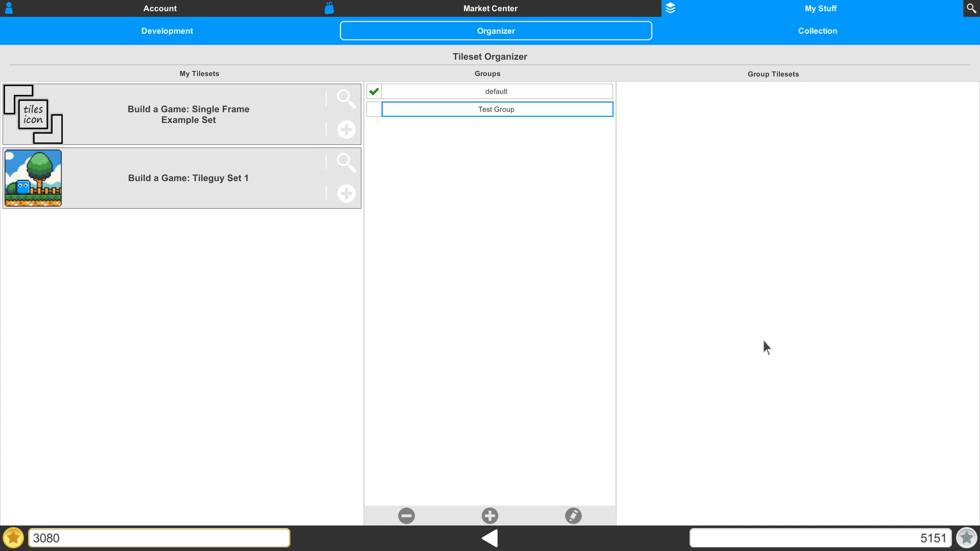
mouse_move(190, 92)
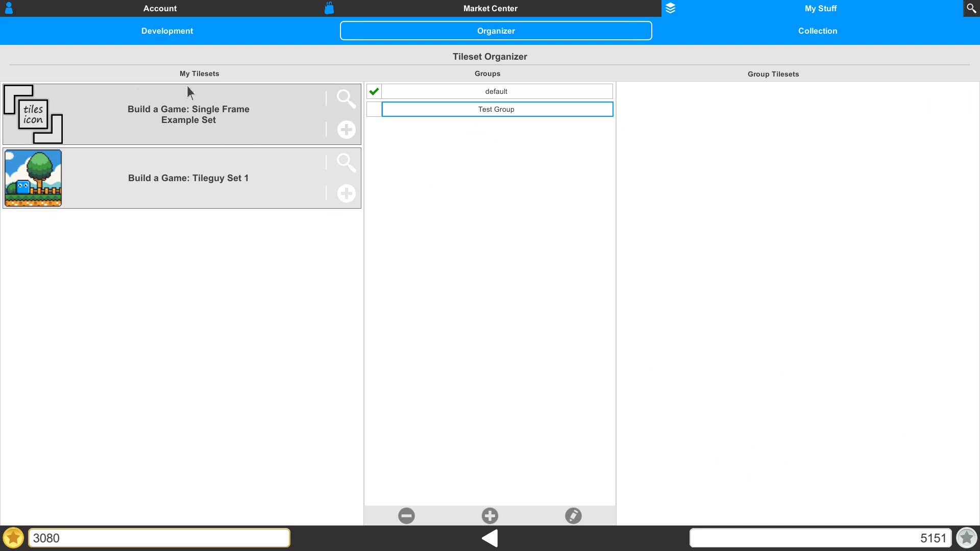
mouse_move(345, 216)
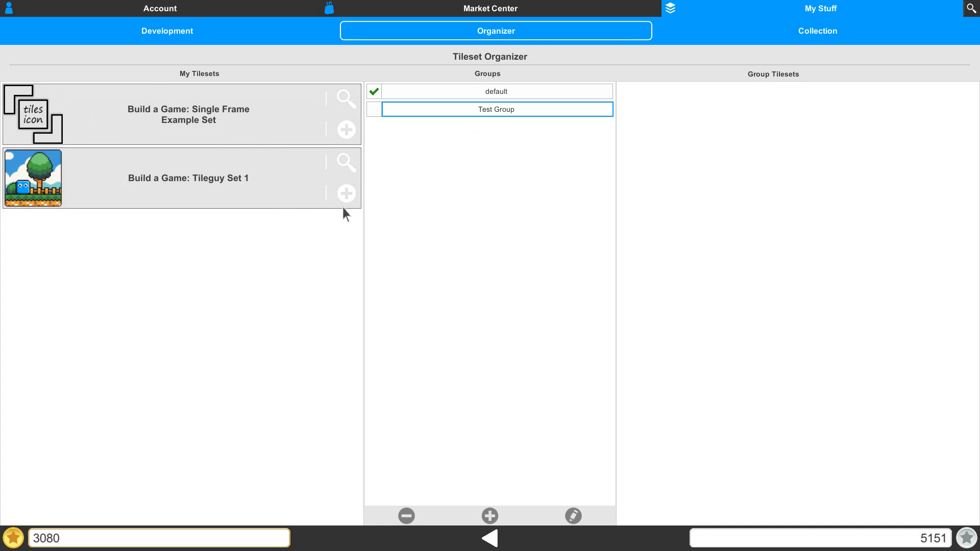
mouse_move(346, 130)
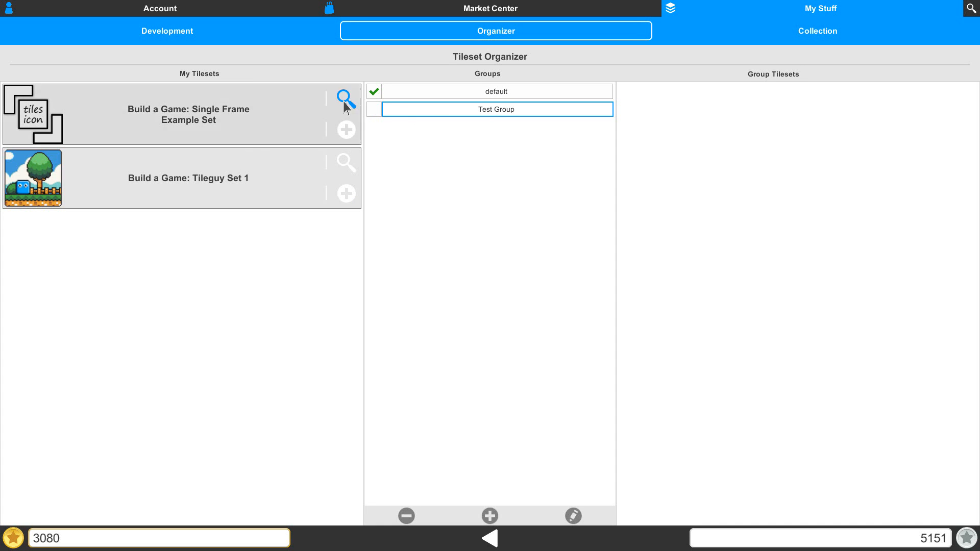
mouse_move(352, 108)
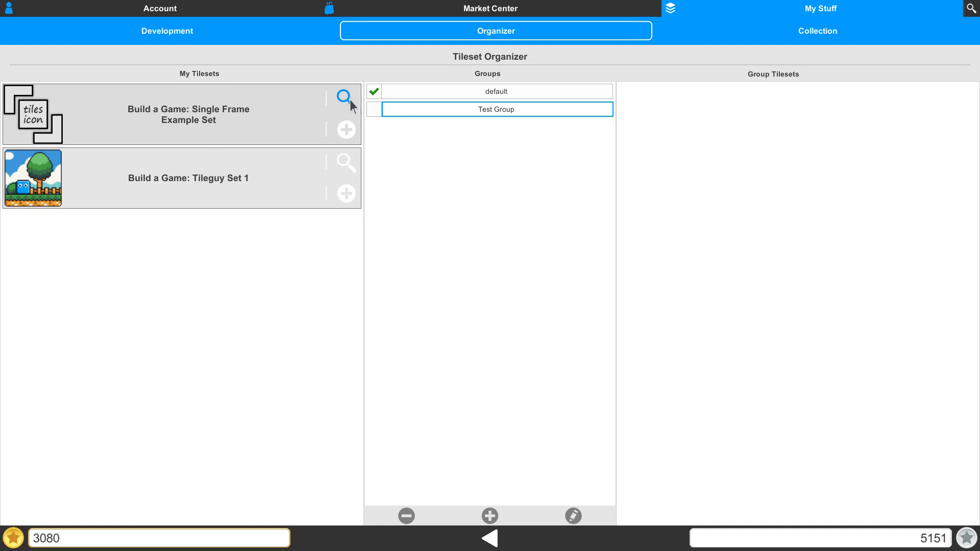
left_click(345, 97)
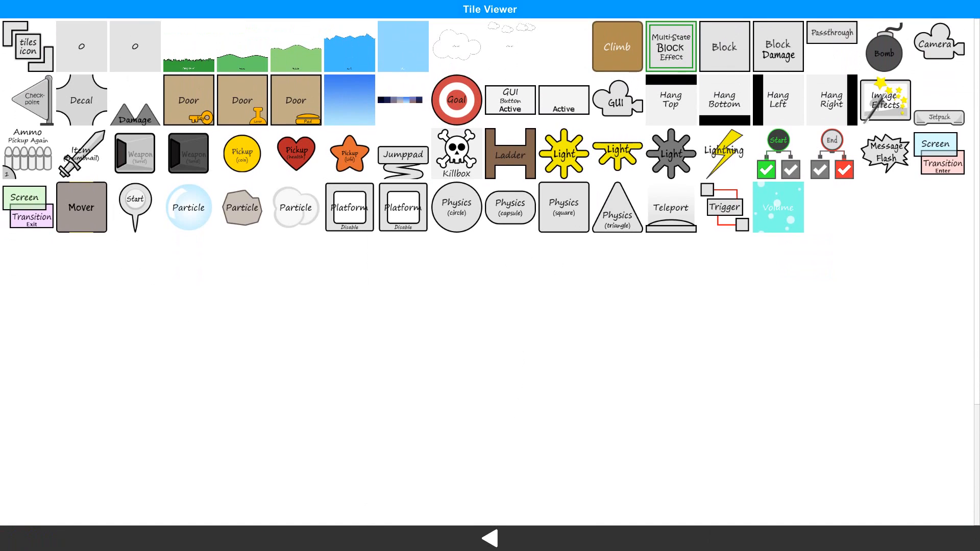
mouse_move(602, 172)
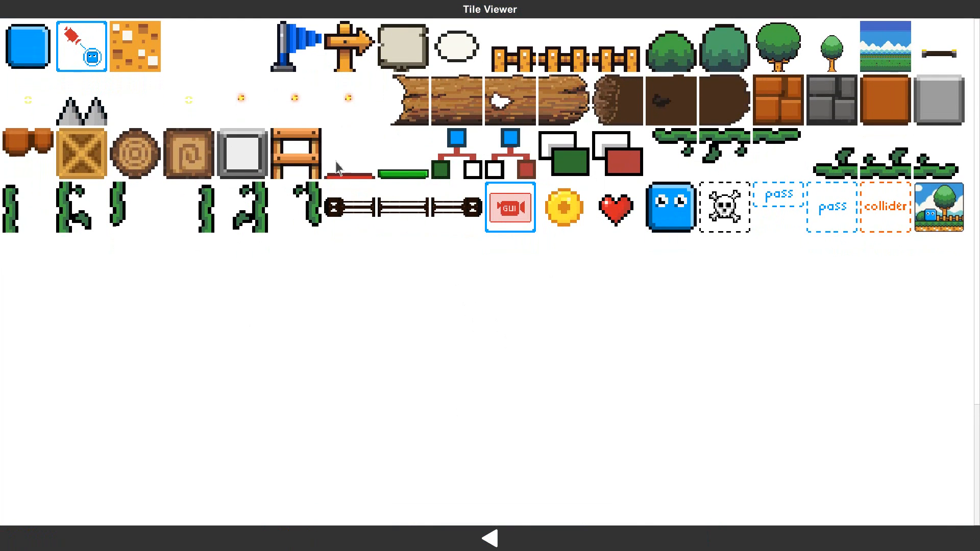
mouse_move(473, 463)
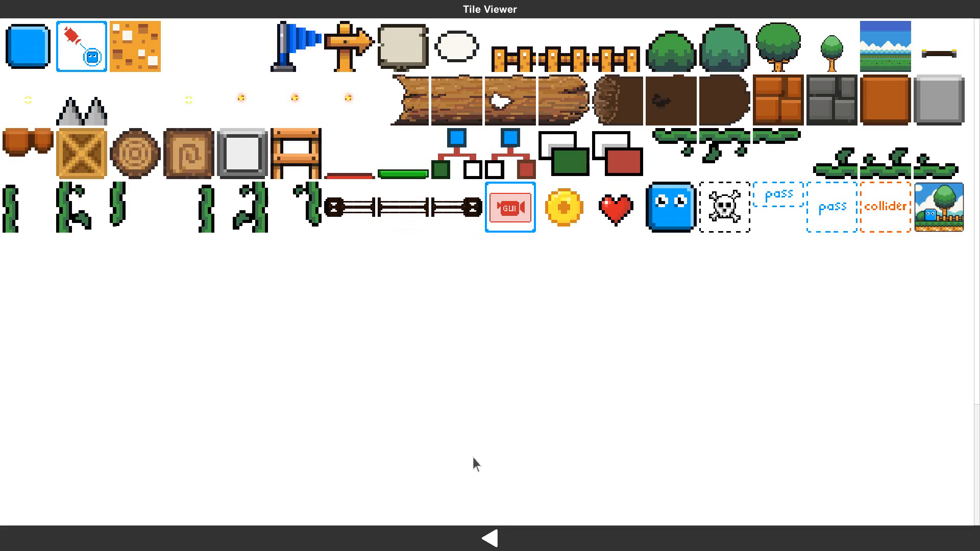
left_click(488, 539)
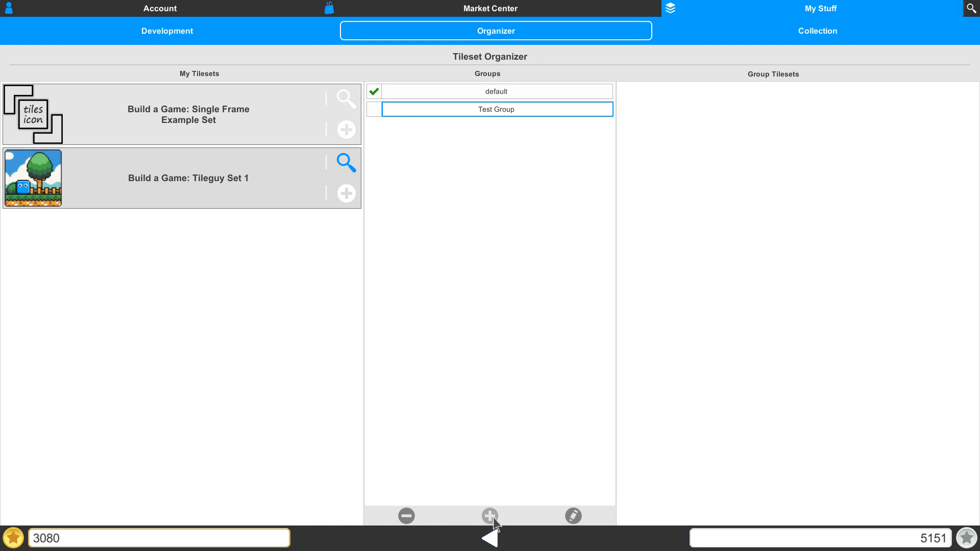
mouse_move(306, 293)
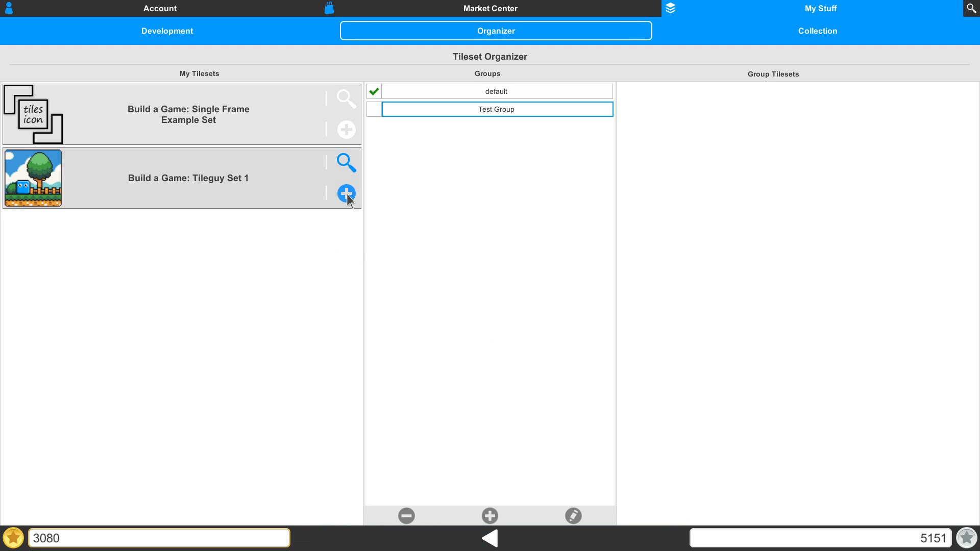
Add Tileguy Set 1 and Single Frame Example Set to the group from My Tilesets
left_click(346, 194)
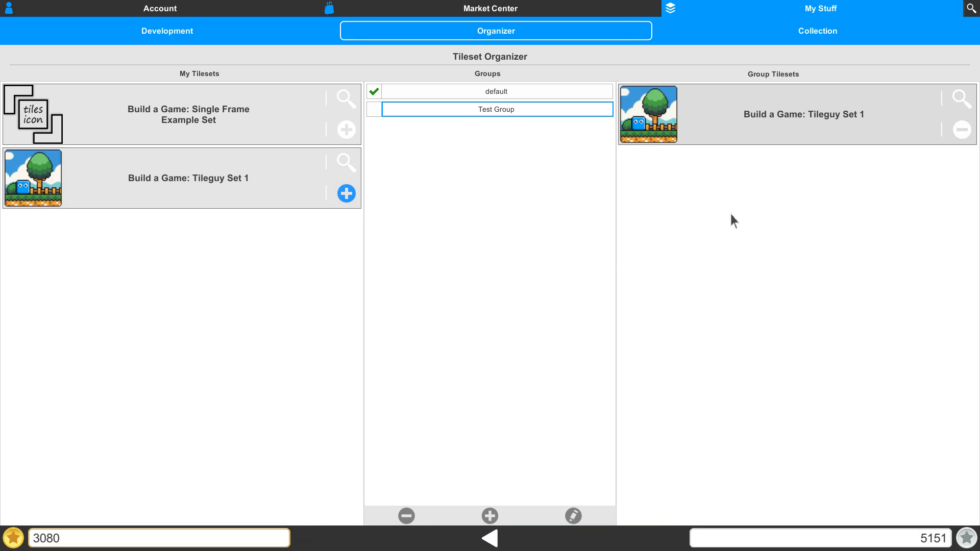
mouse_move(740, 319)
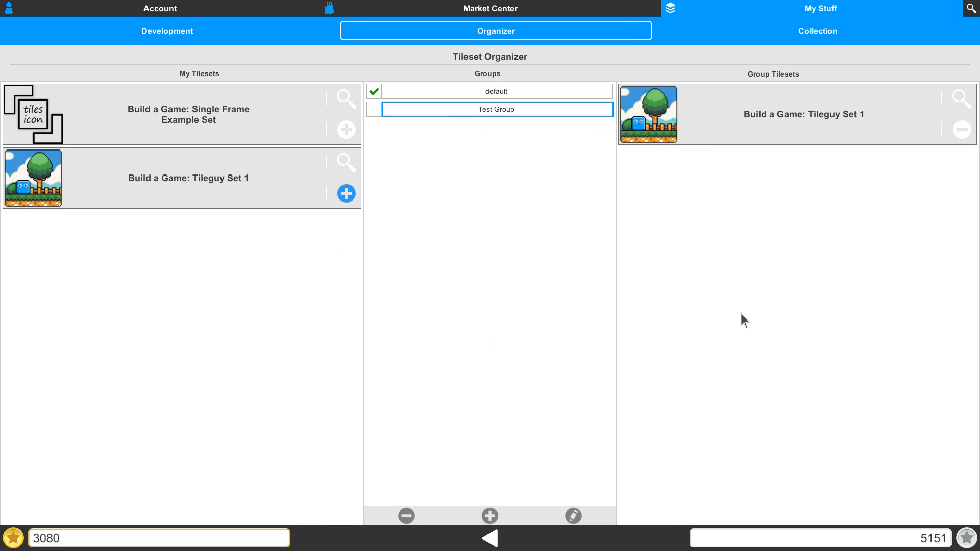
mouse_move(725, 250)
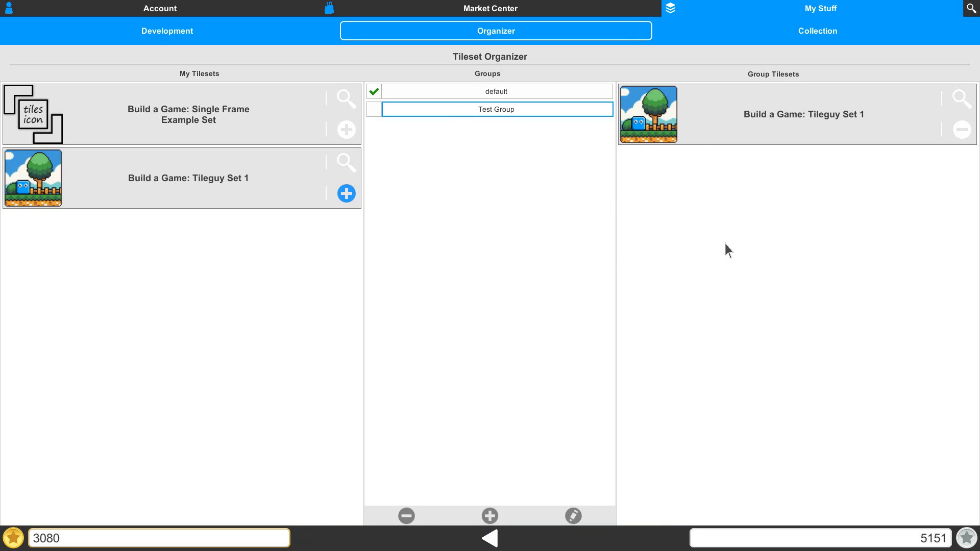
mouse_move(725, 305)
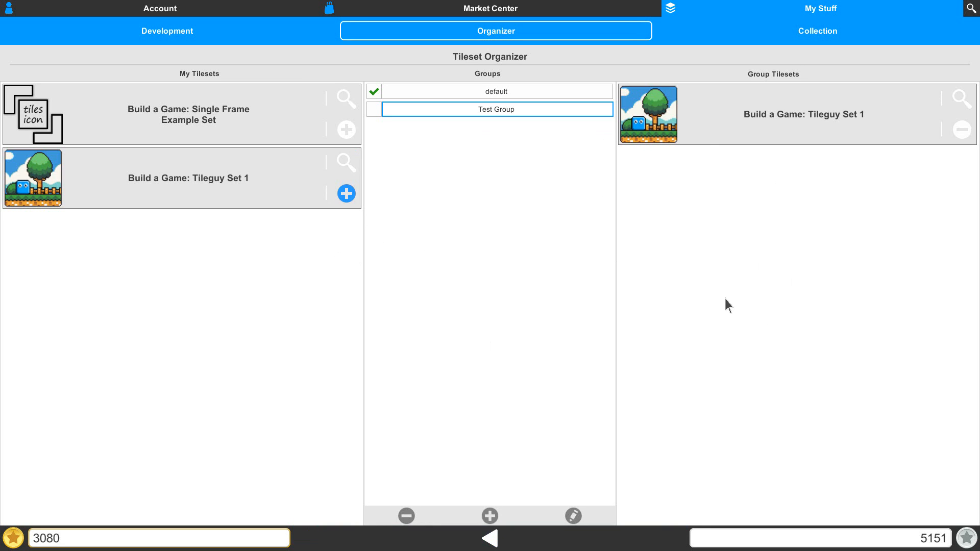
mouse_move(346, 130)
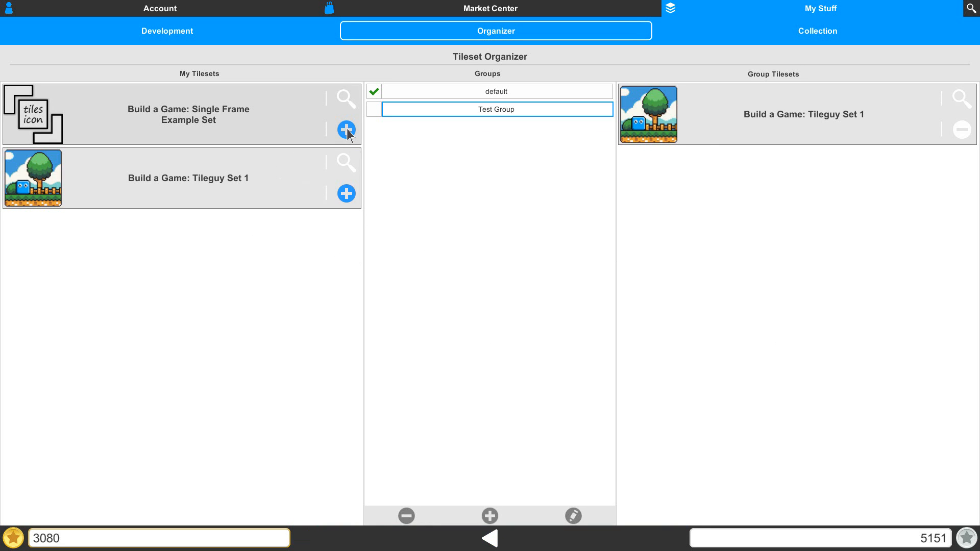
left_click(346, 129)
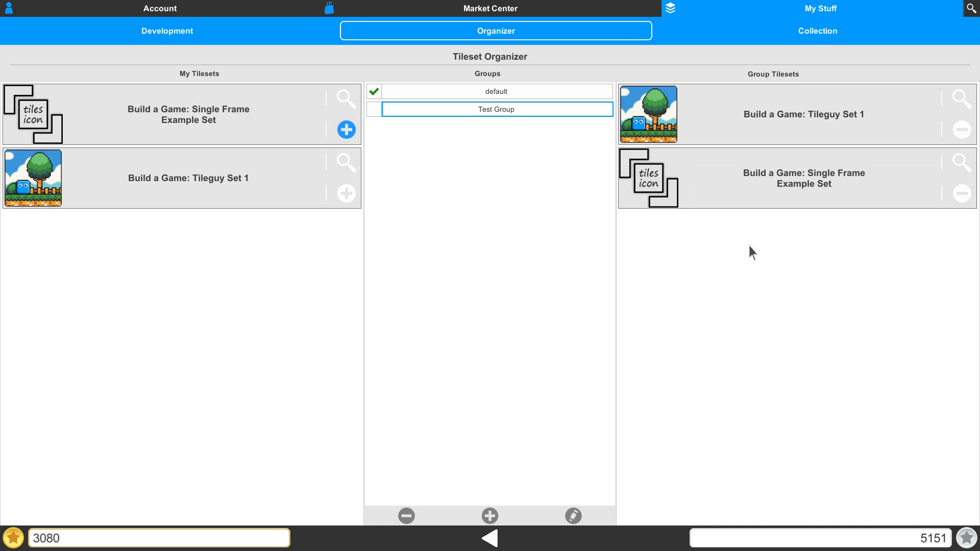
mouse_move(838, 142)
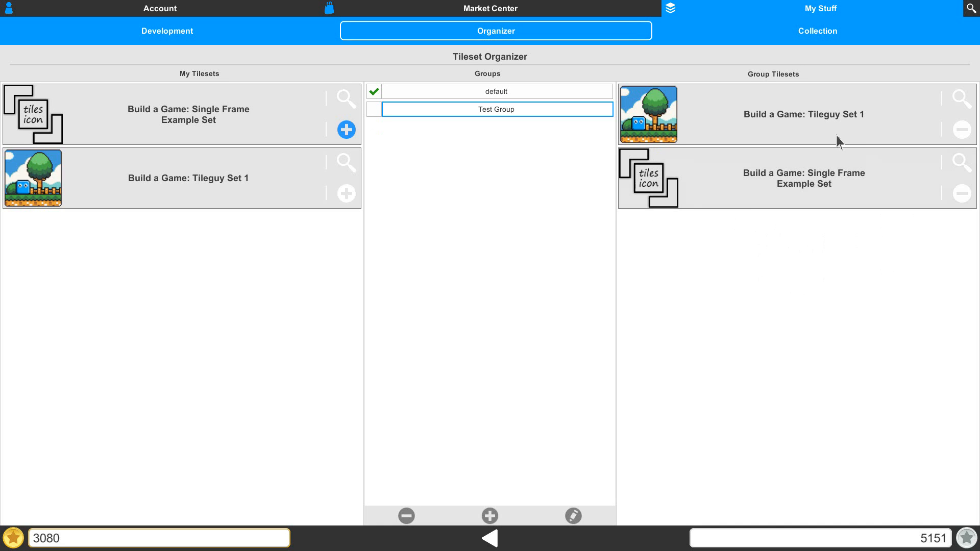
mouse_move(762, 117)
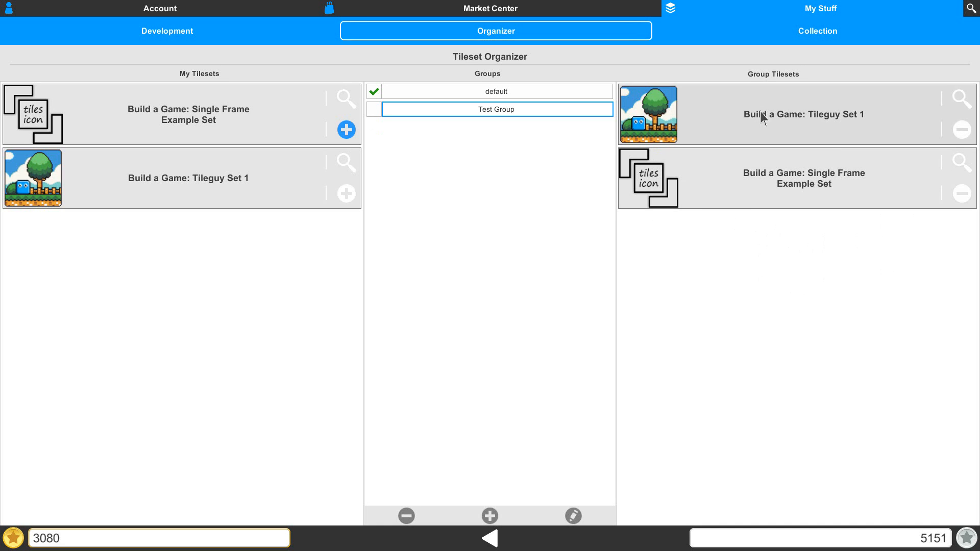
mouse_move(789, 175)
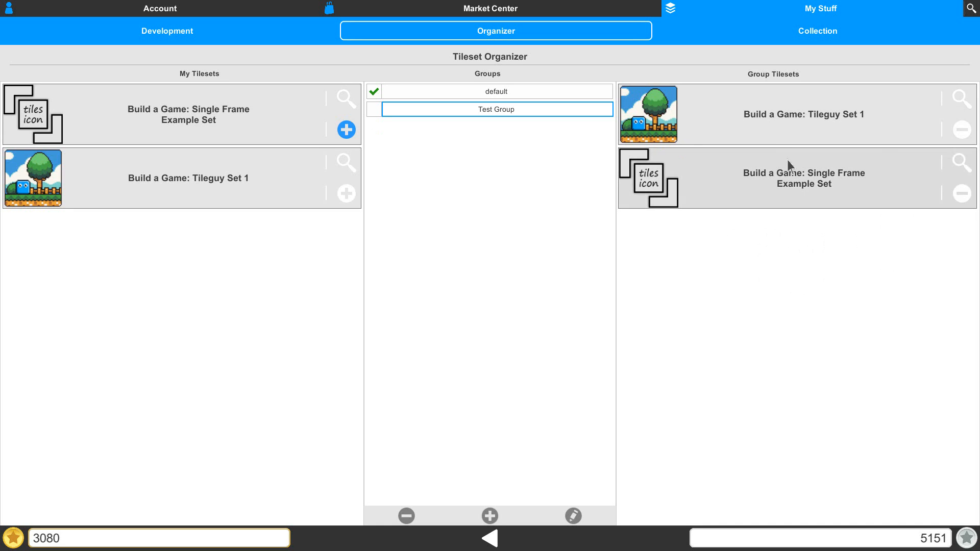
mouse_move(738, 188)
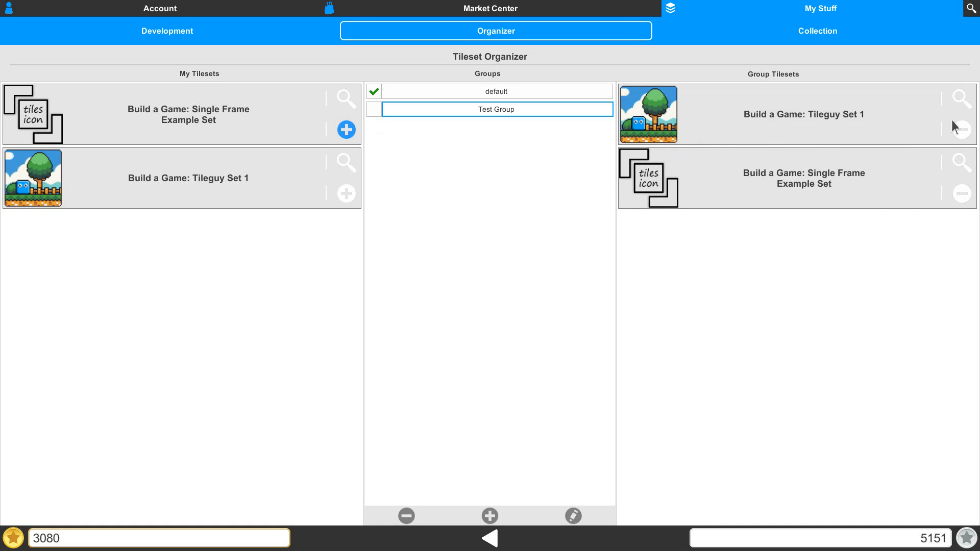
Remove both tilesets from the group, then add Tileguy Set 1 back
left_click(962, 128)
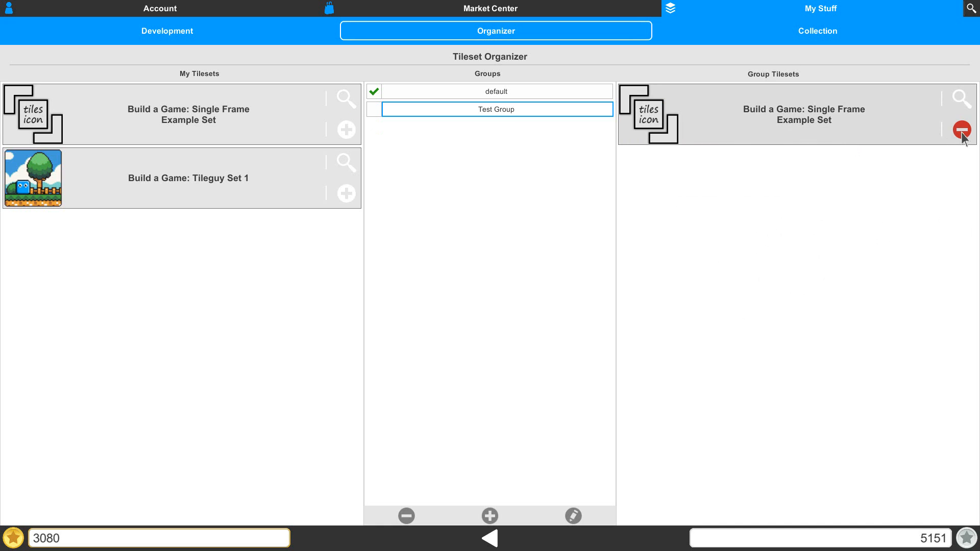
left_click(963, 128)
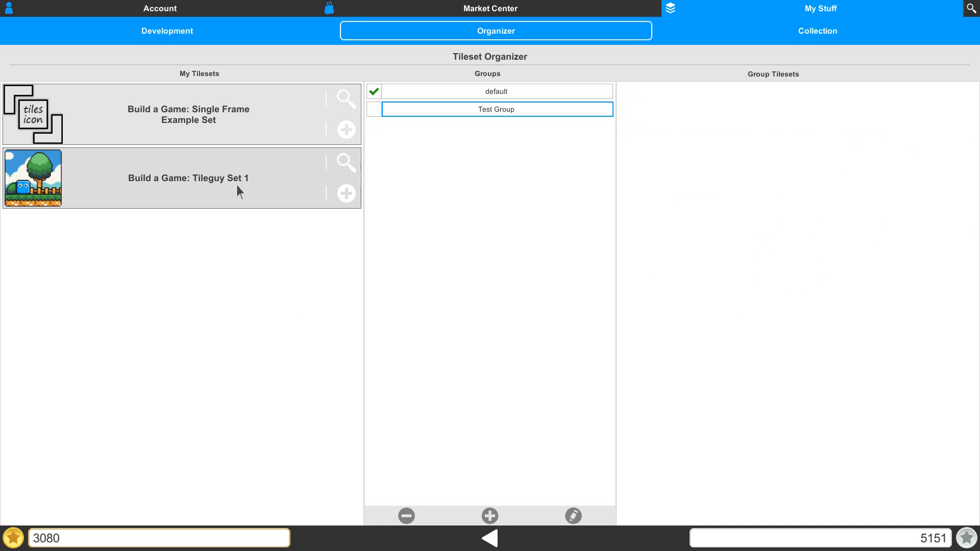
left_click(347, 193)
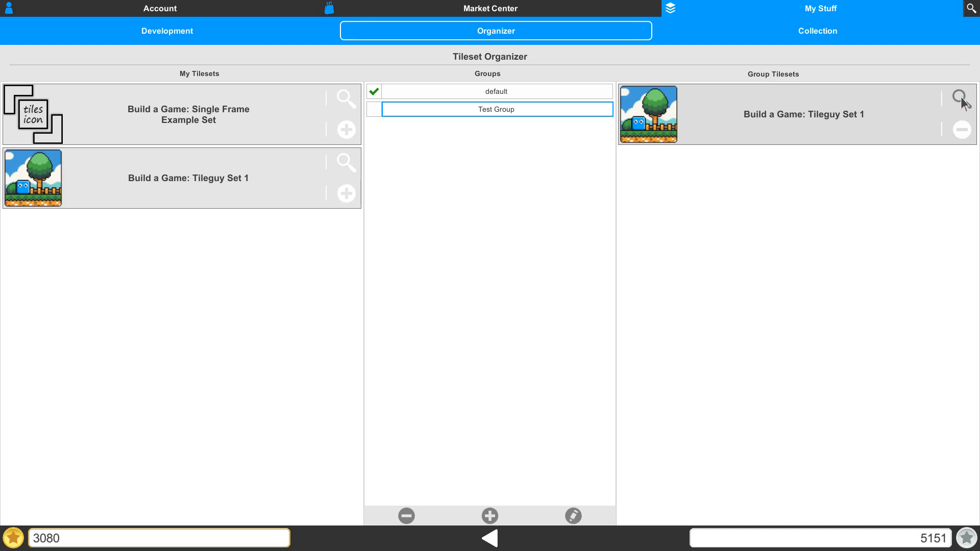
left_click(959, 97)
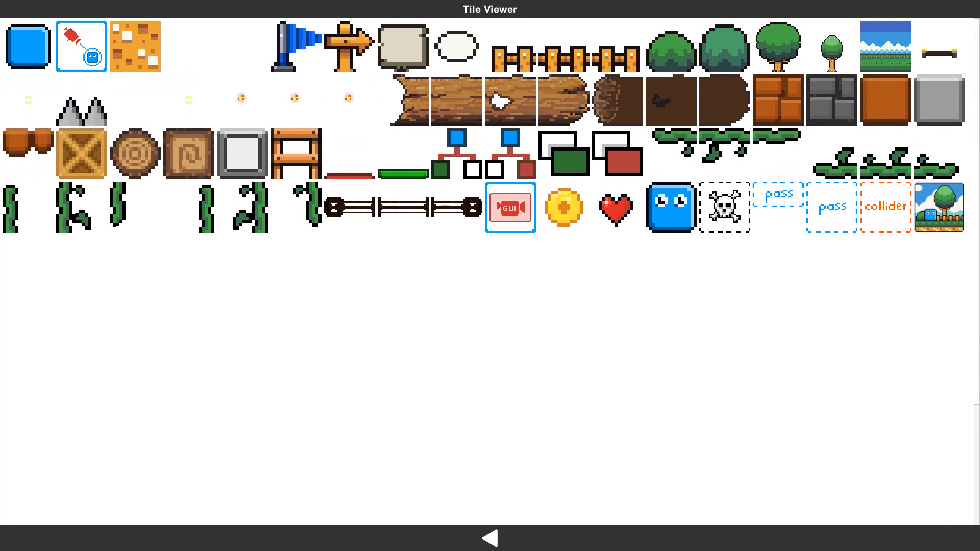
left_click(489, 538)
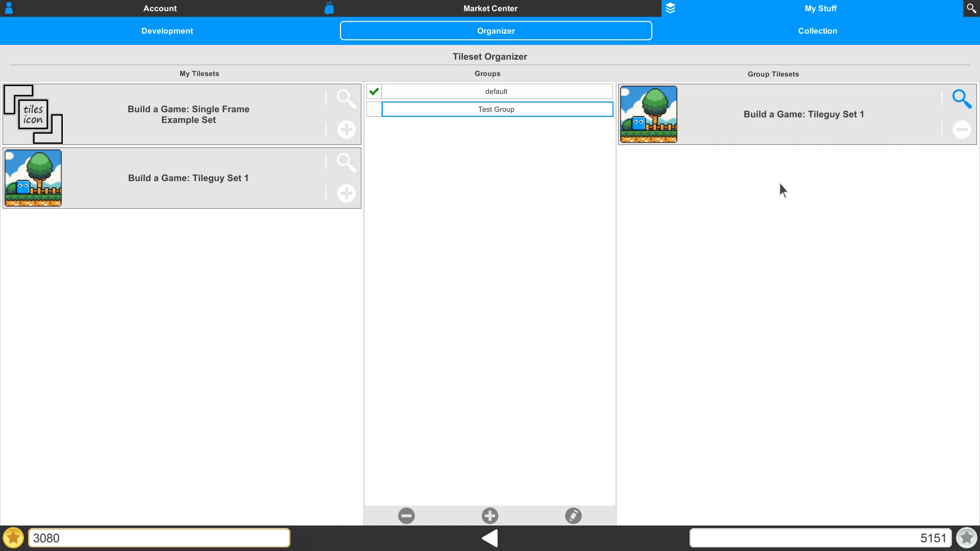
mouse_move(566, 207)
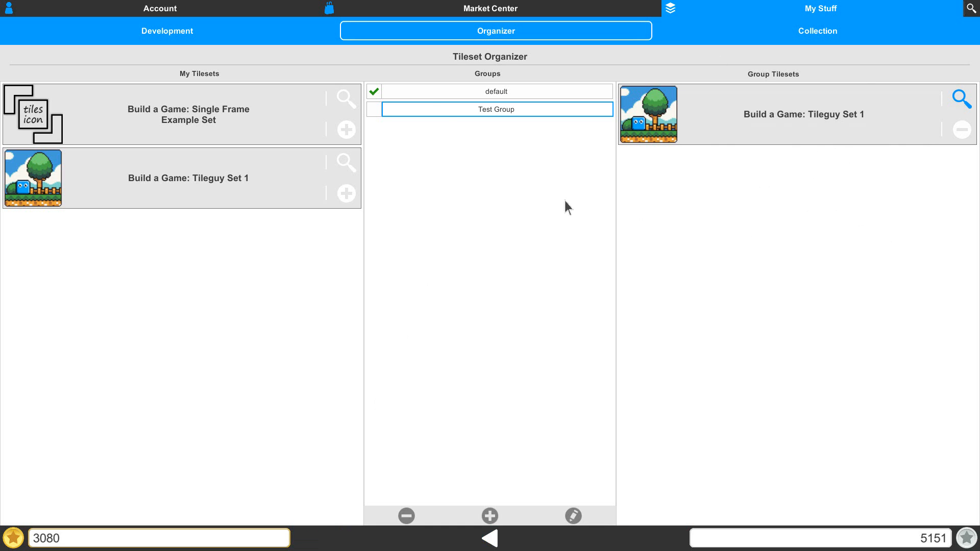
mouse_move(375, 112)
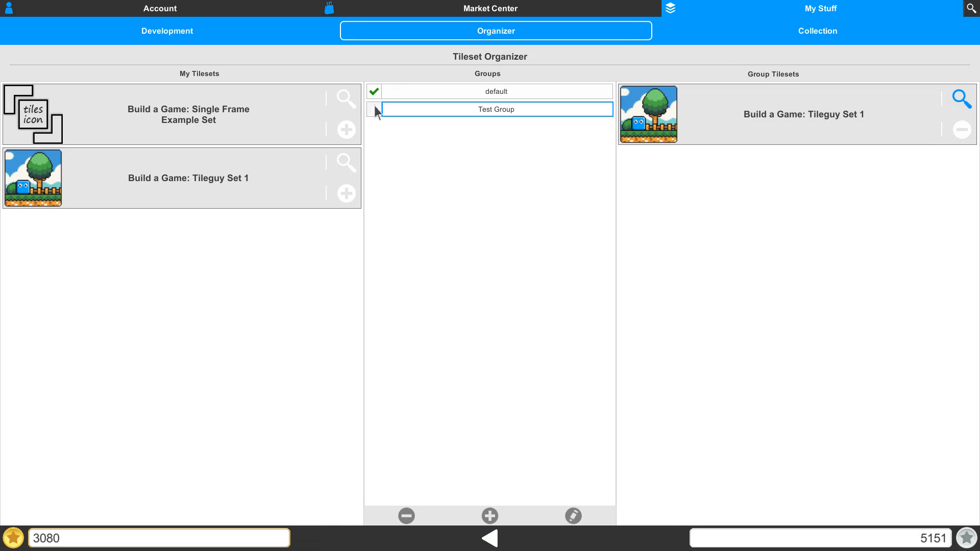
mouse_move(397, 117)
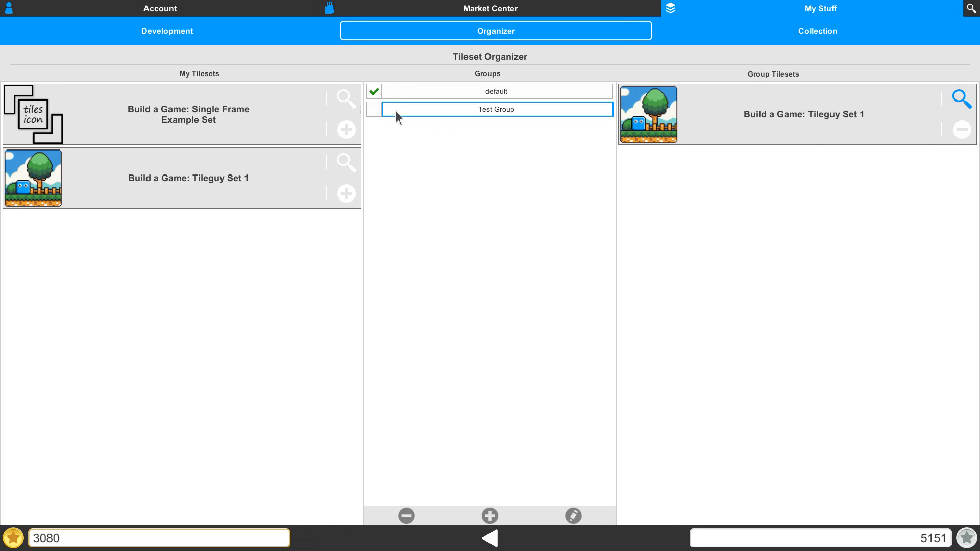
mouse_move(493, 214)
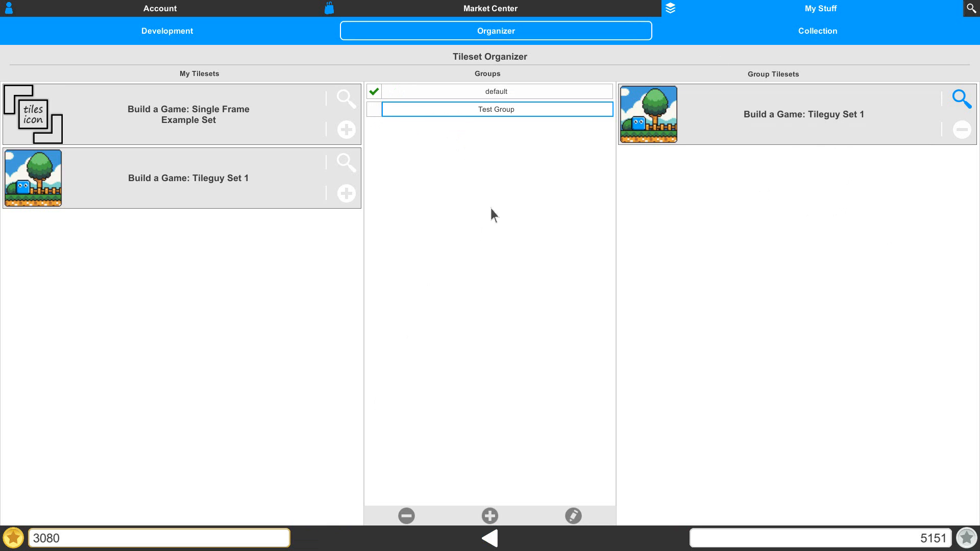
mouse_move(373, 149)
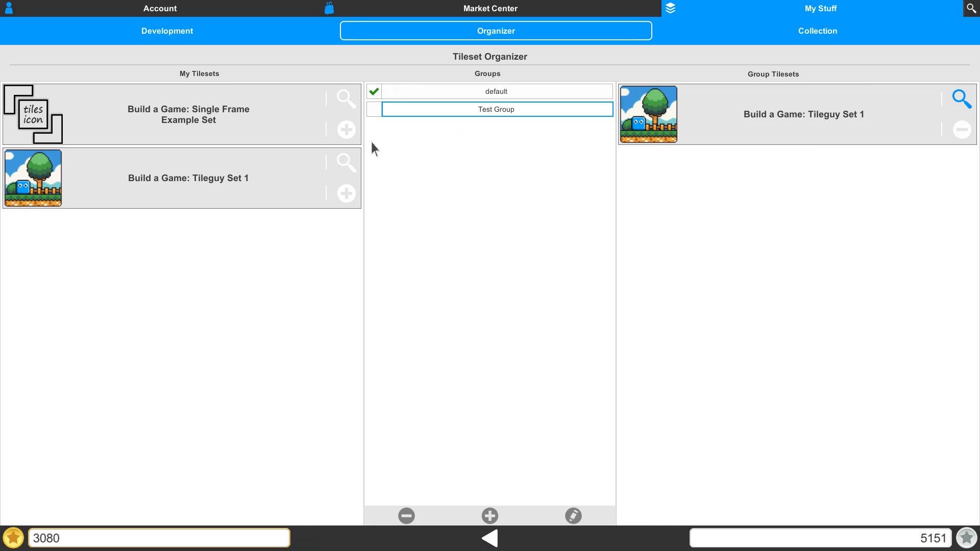
Check Test Group in the Groups list to make it active
left_click(497, 109)
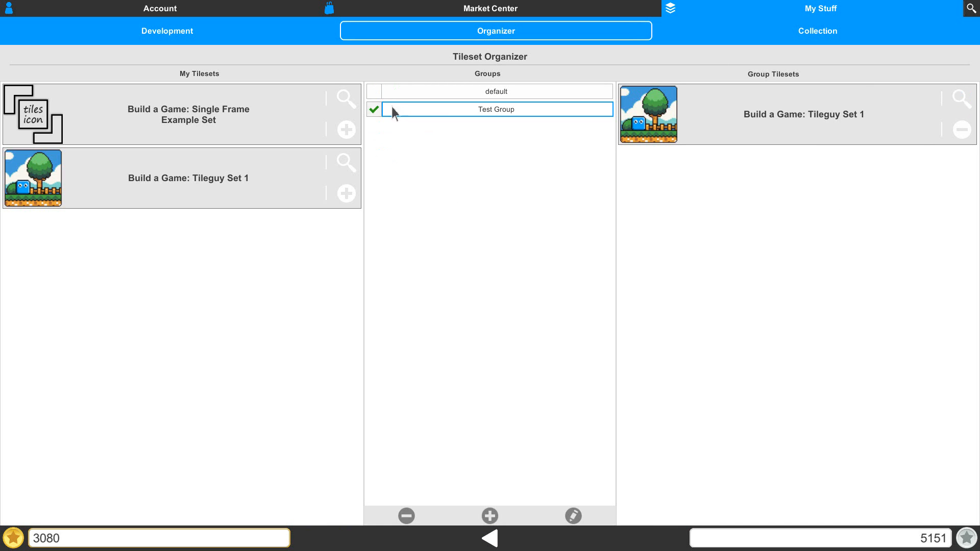
mouse_move(519, 117)
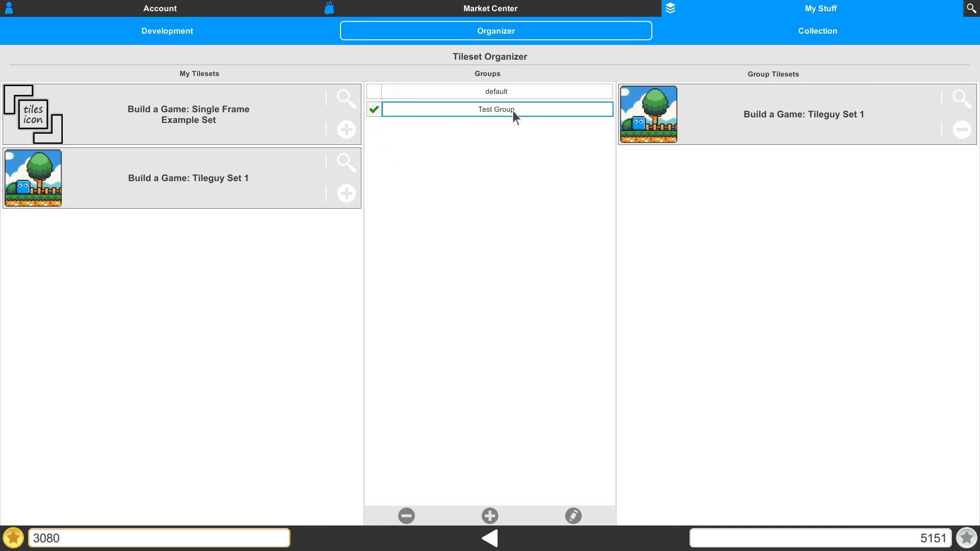
mouse_move(471, 121)
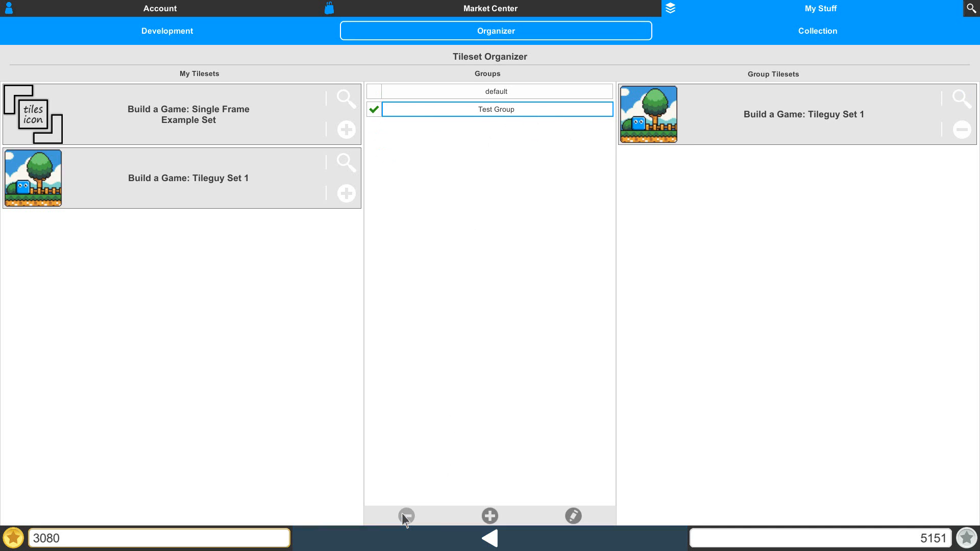
Delete the checked Test Group, leaving only default
left_click(407, 515)
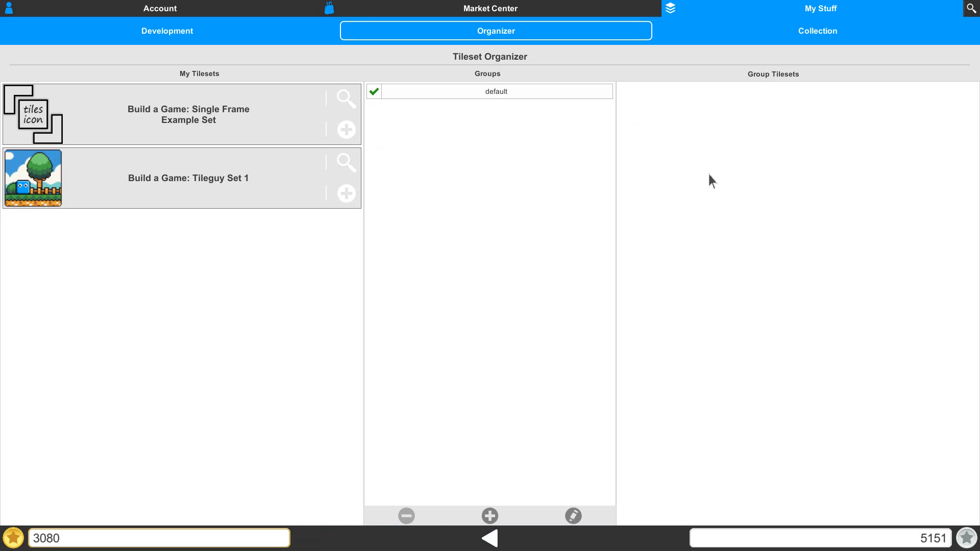
mouse_move(138, 353)
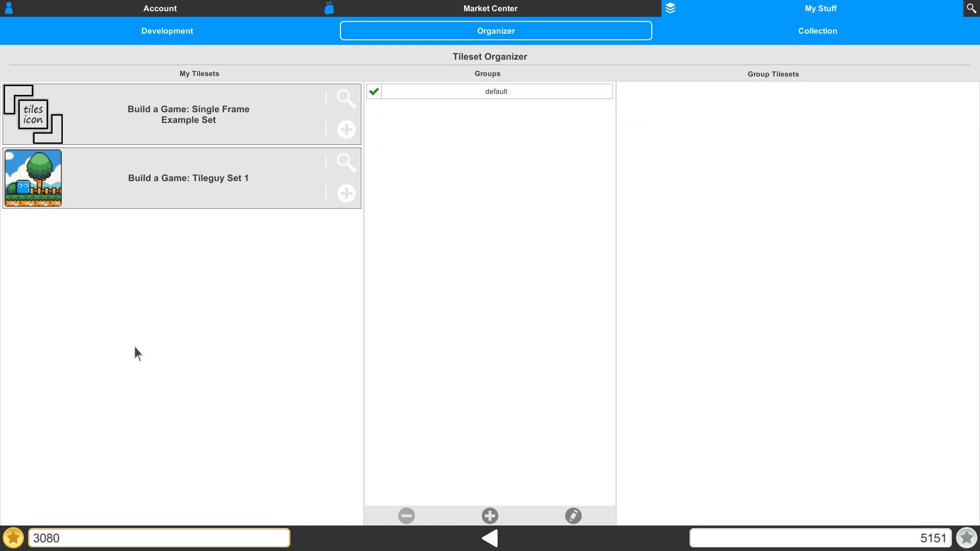
mouse_move(477, 154)
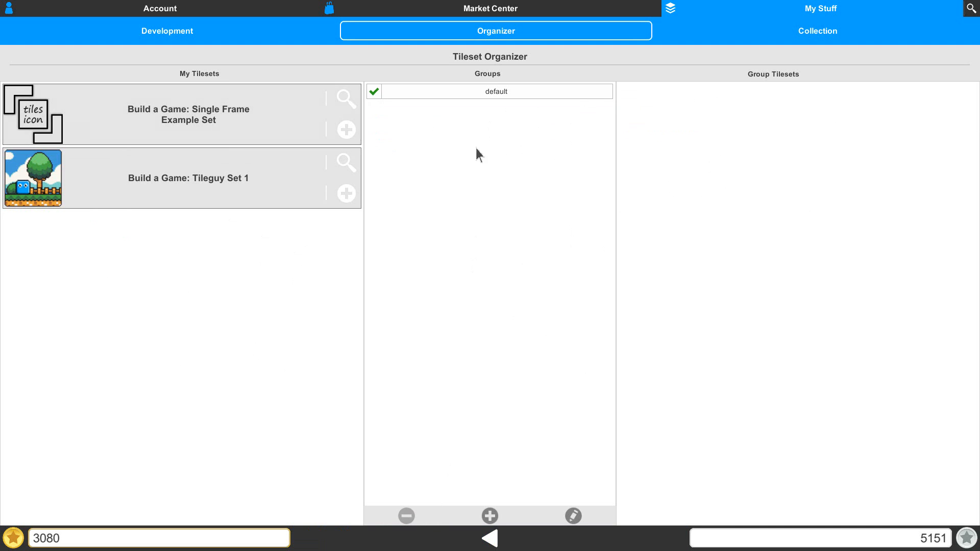
mouse_move(506, 116)
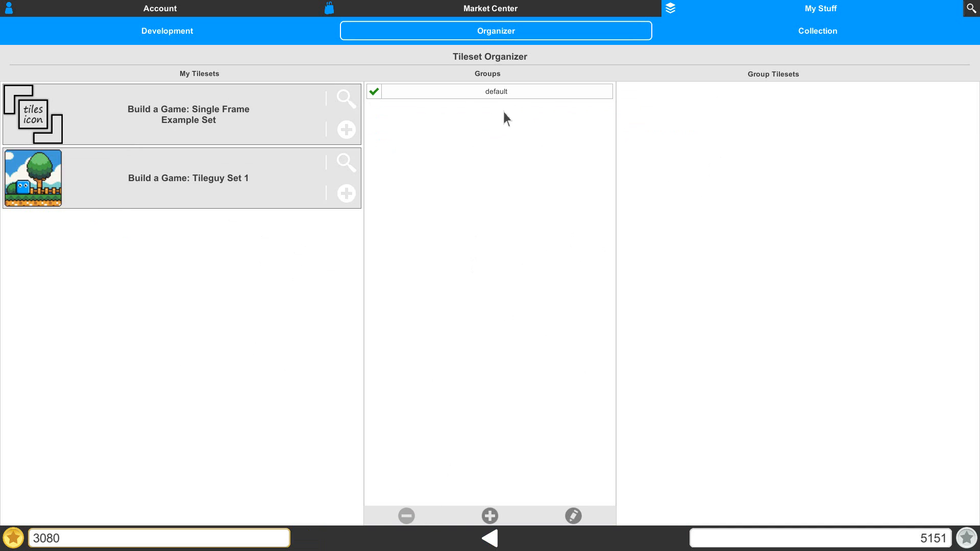
mouse_move(764, 167)
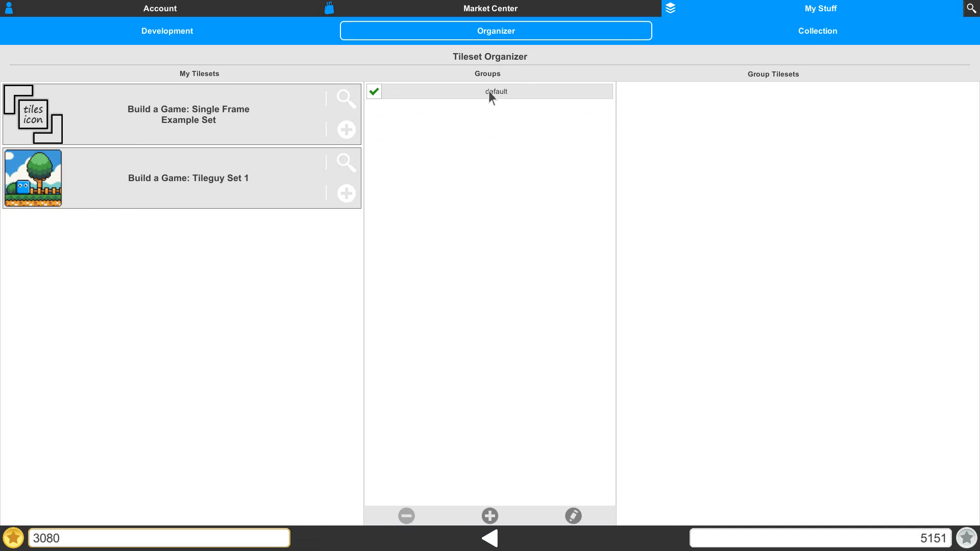
Select the default group to show Single Frame Example Set and Tileguy Set 1
left_click(494, 91)
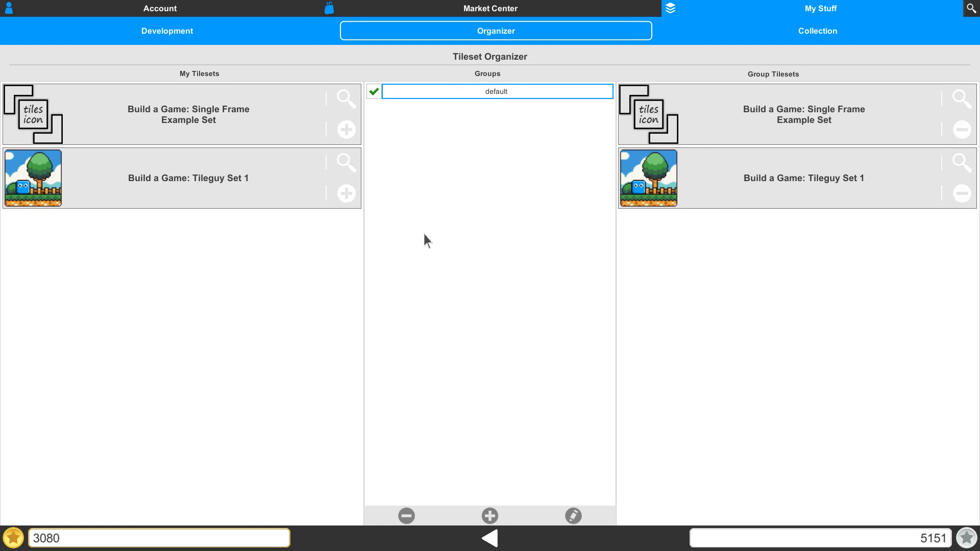
mouse_move(519, 306)
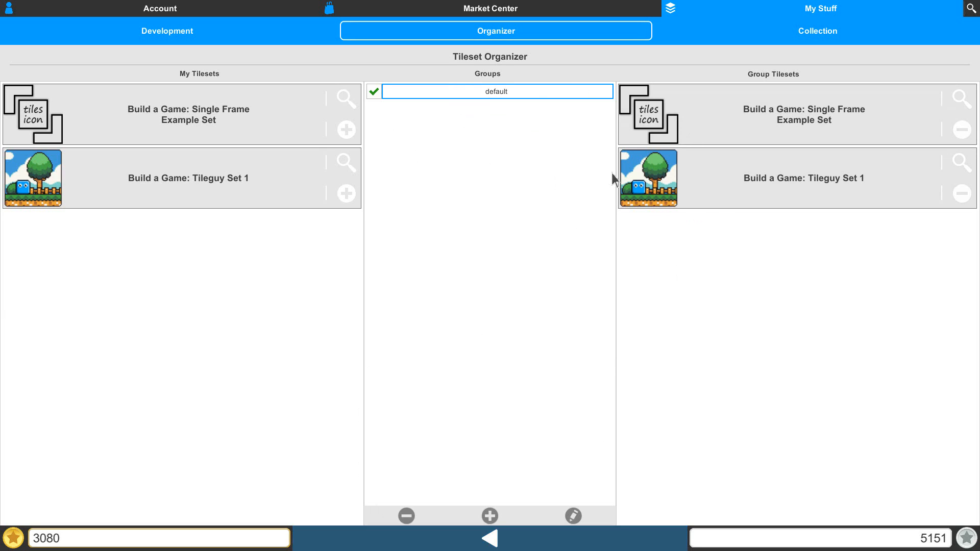
mouse_move(747, 274)
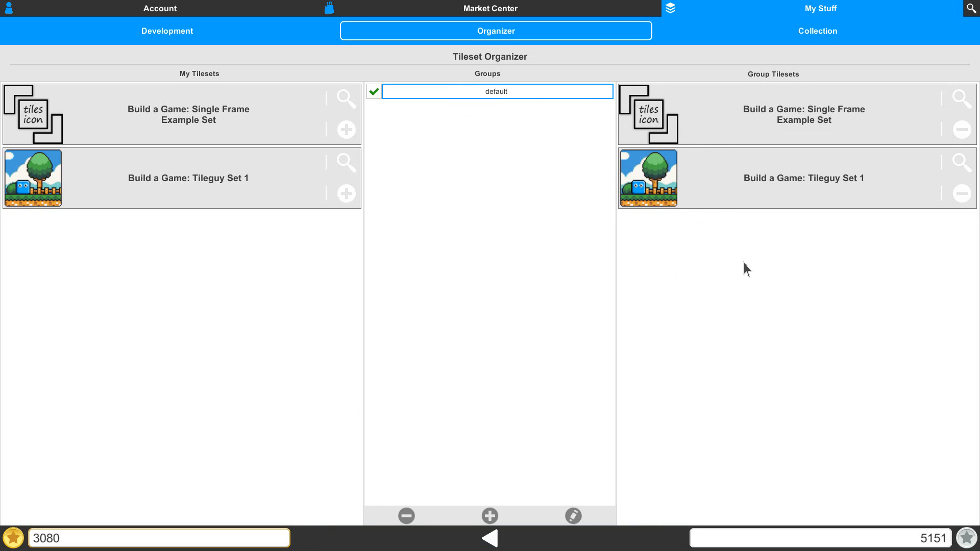
mouse_move(442, 254)
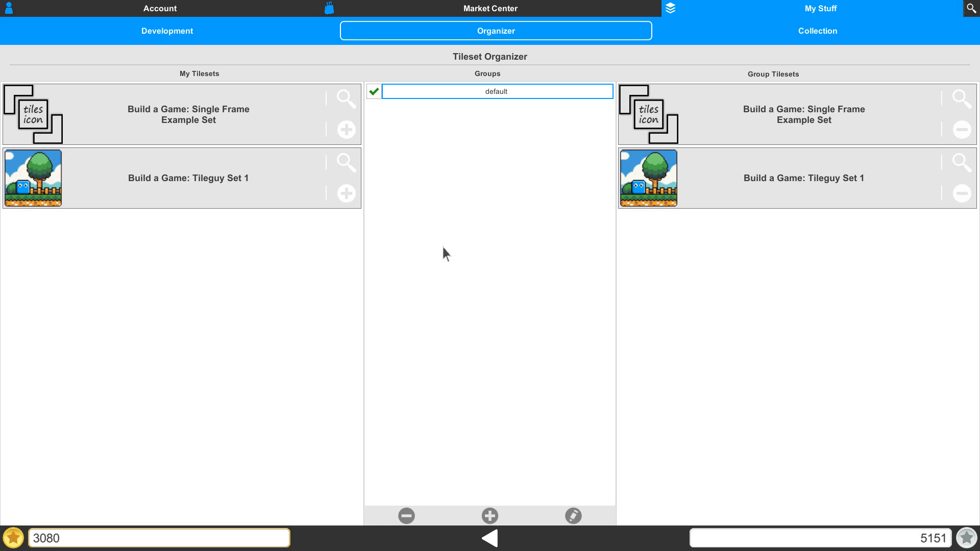